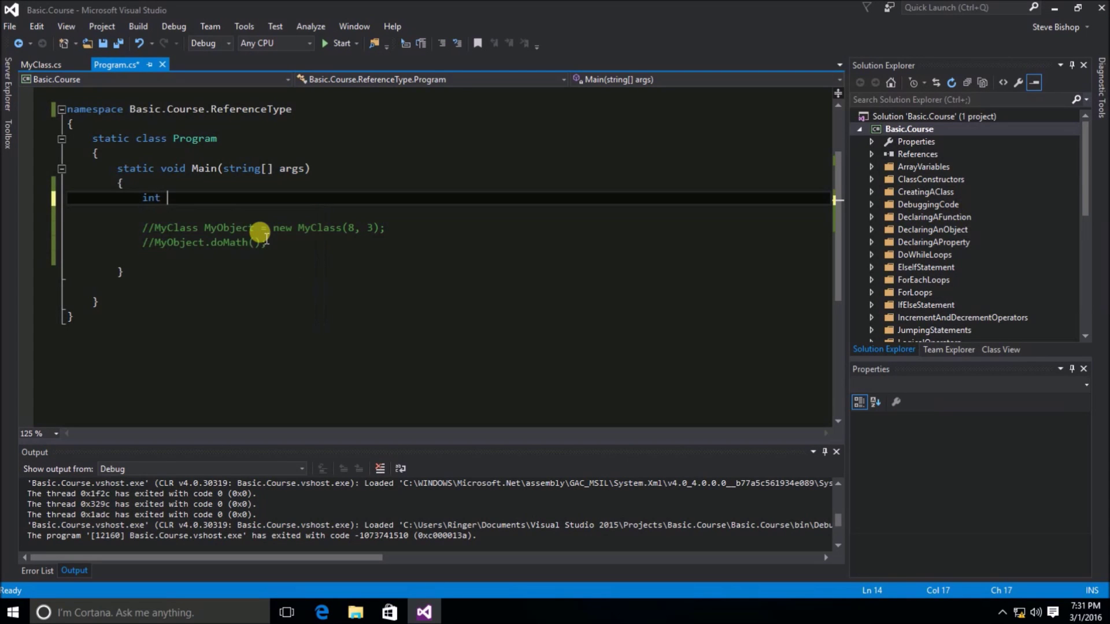
# - Declare int x = 7, copy it into int y, and increment y
pyautogui.write('x = 7;')
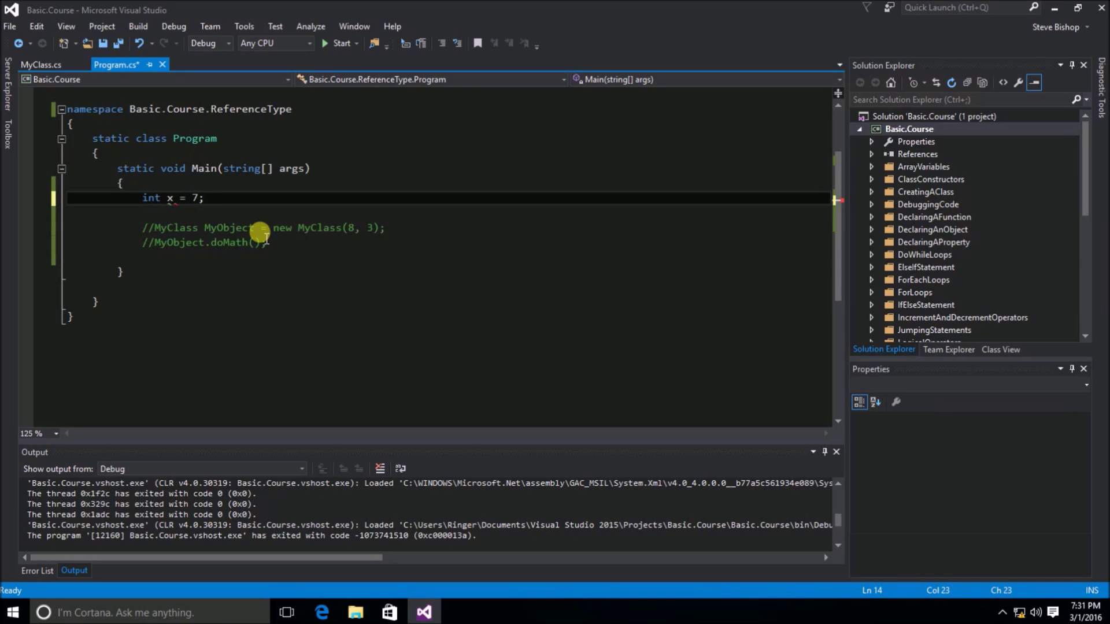
pyautogui.press('enter')
pyautogui.write('int y =')
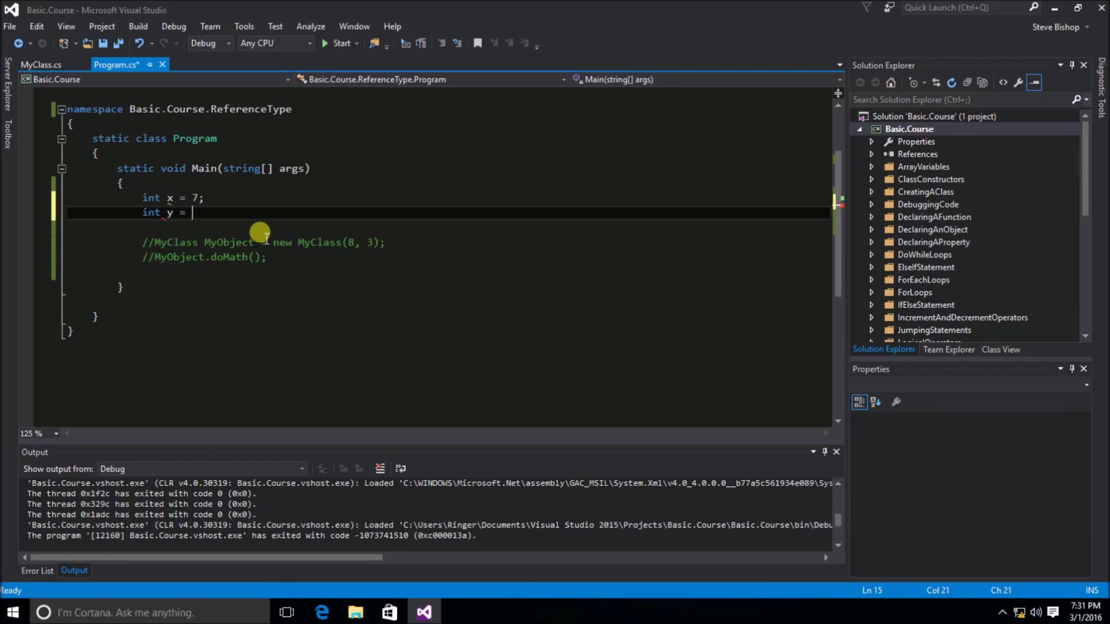
pyautogui.write('x;')
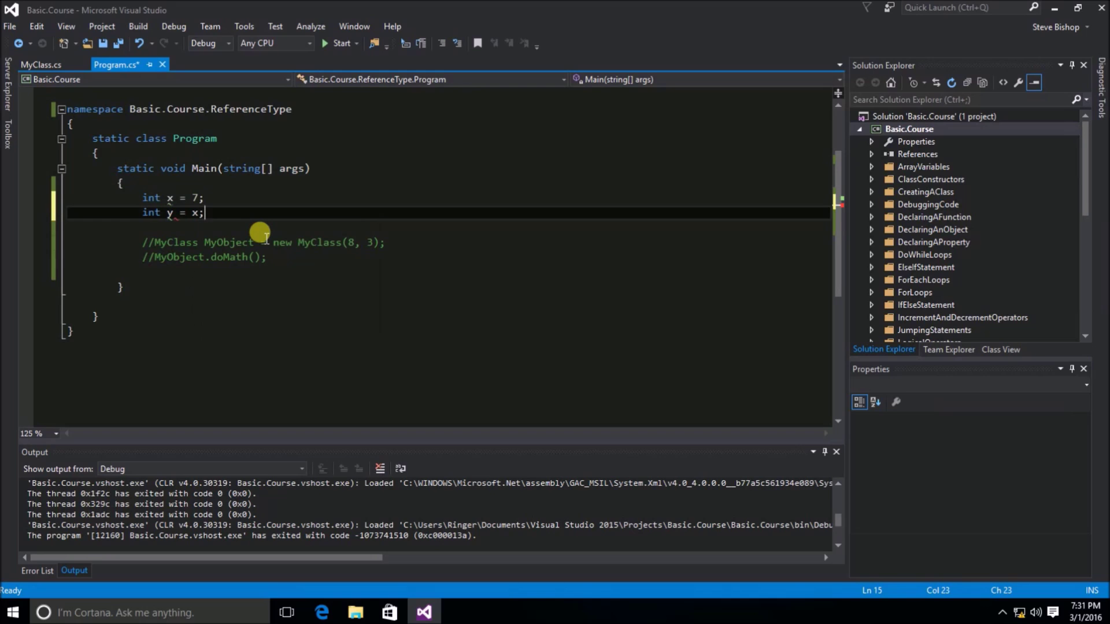
pyautogui.write('y')
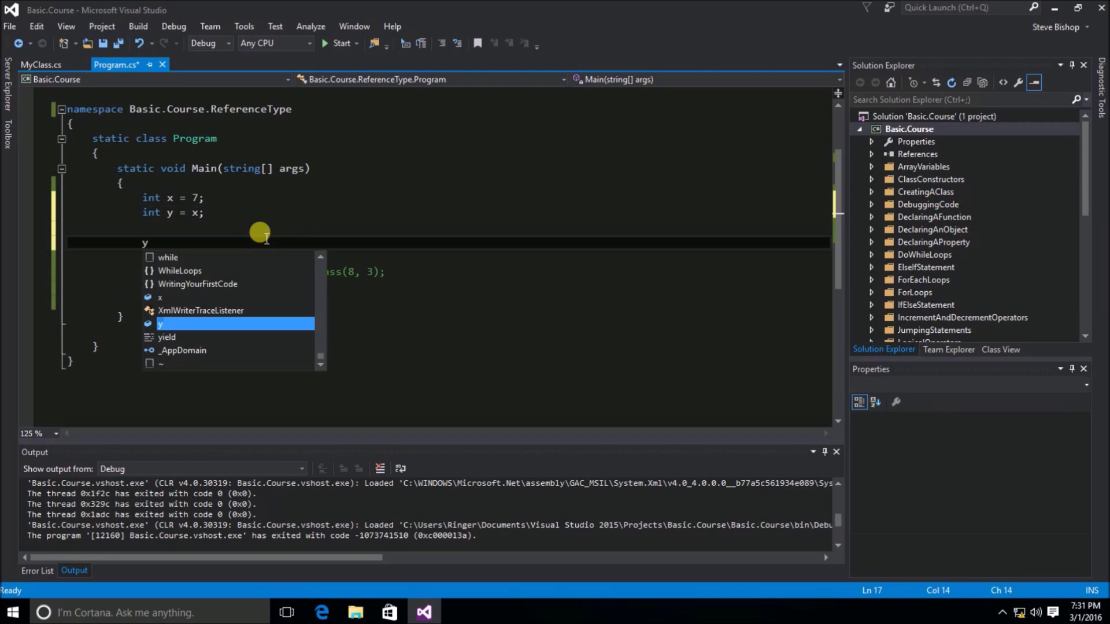
pyautogui.write('++;')
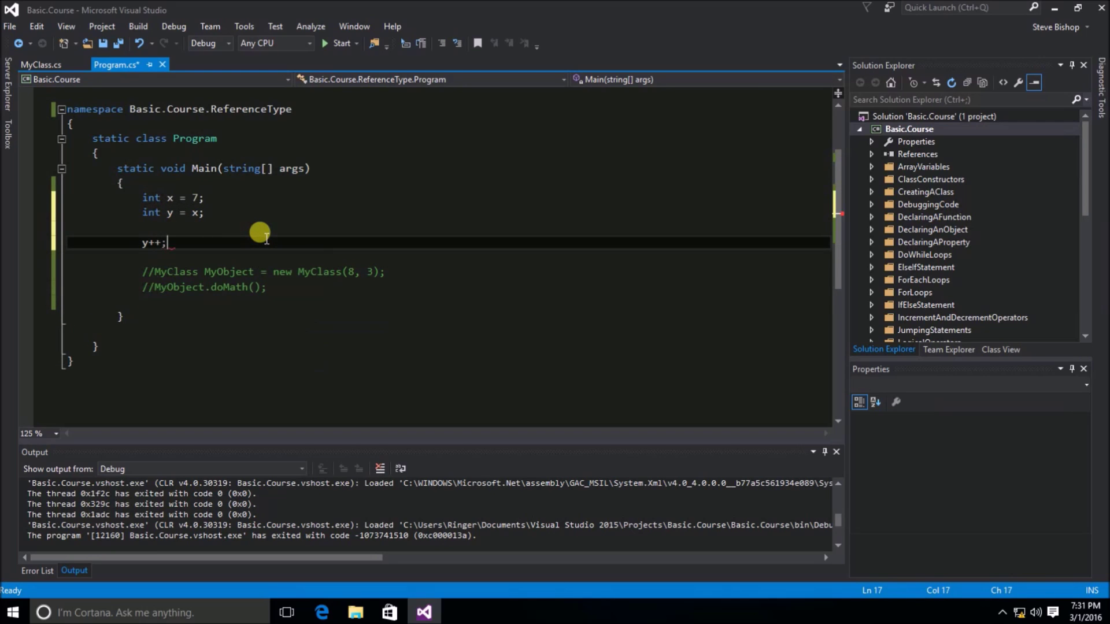
# - Print x with Console.WriteLine(x) and wait with Console.ReadLine()
pyautogui.write('Con')
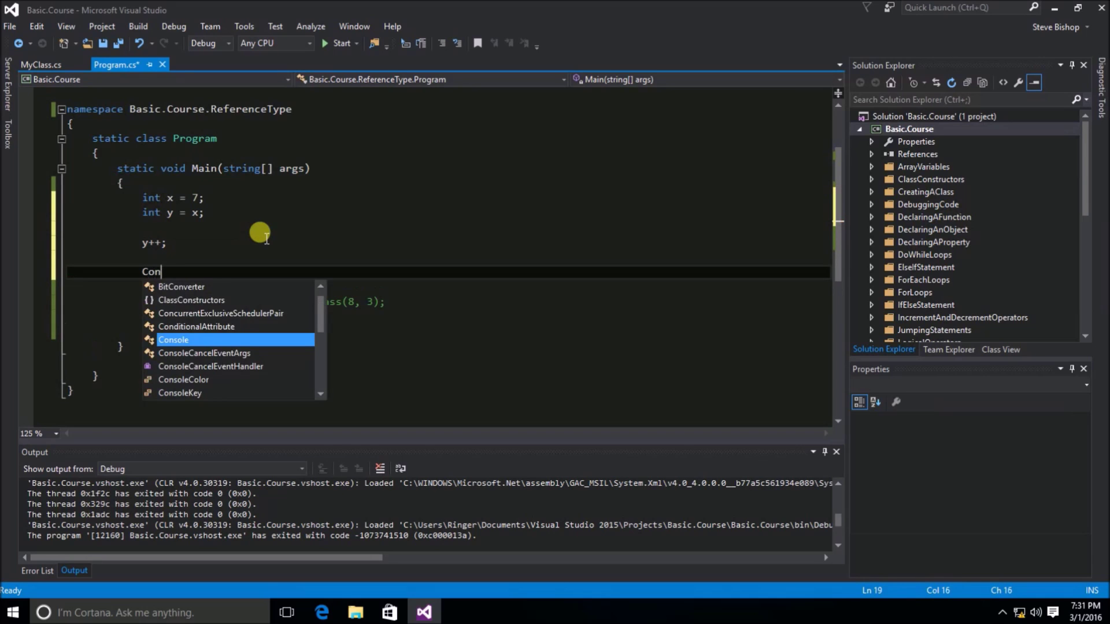
pyautogui.write('sole.WriteLine')
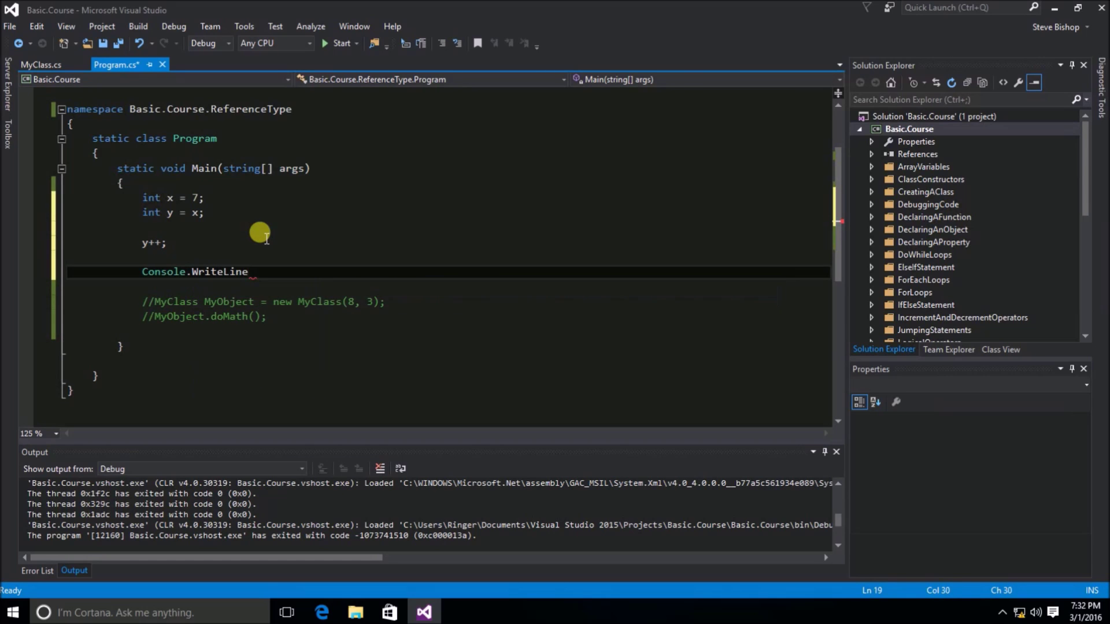
pyautogui.write('(x);')
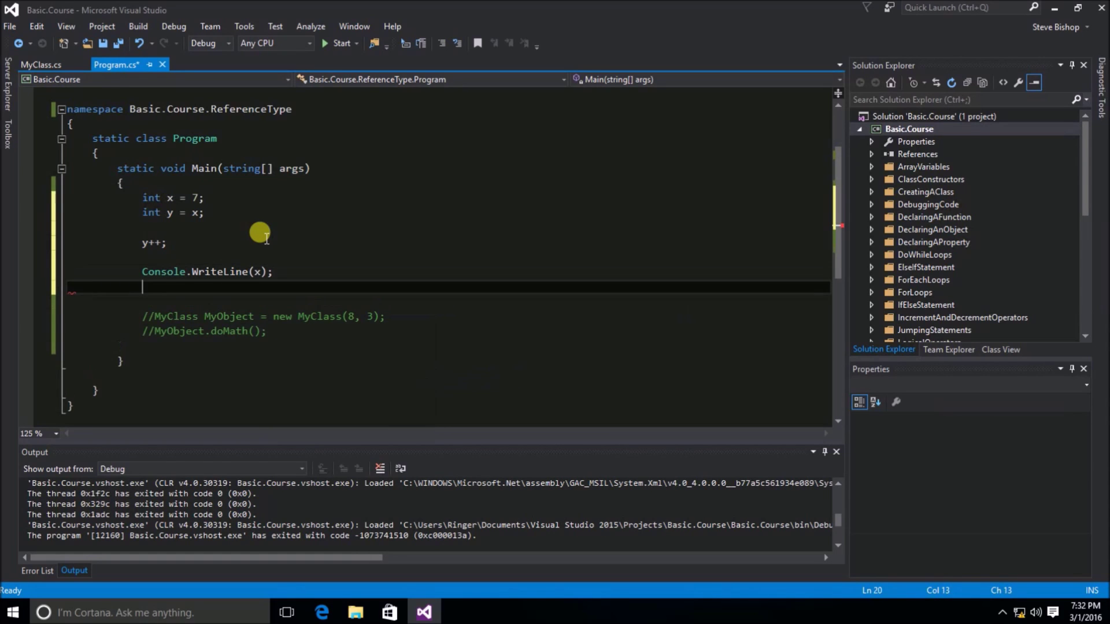
pyautogui.write('Console')
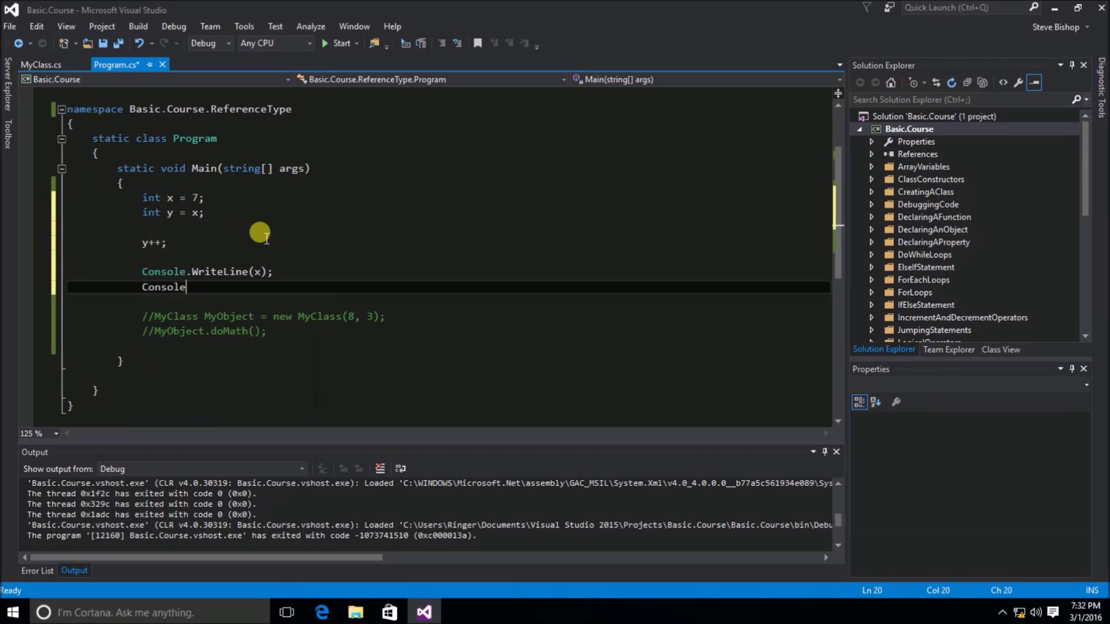
pyautogui.write('.ReadLine();')
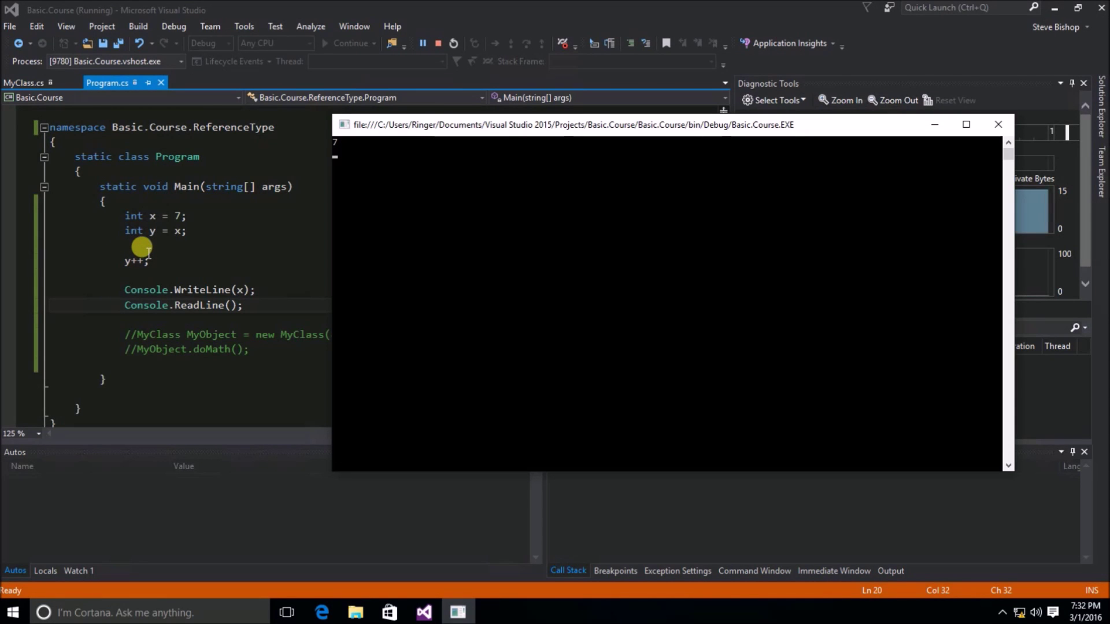
pyautogui.moveTo(154, 230)
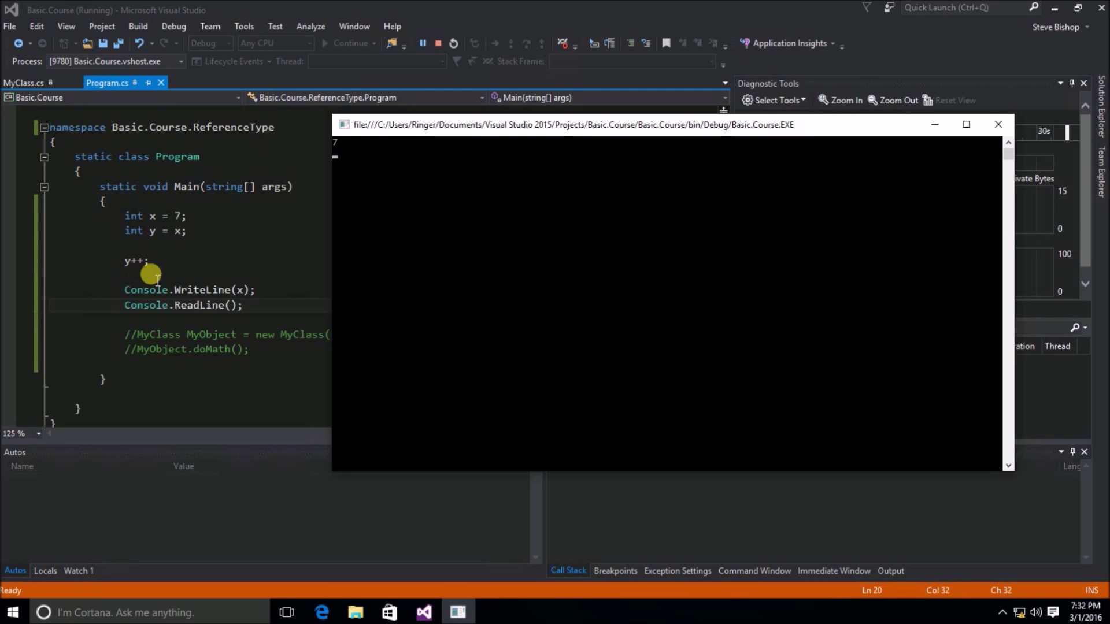
pyautogui.moveTo(237, 210)
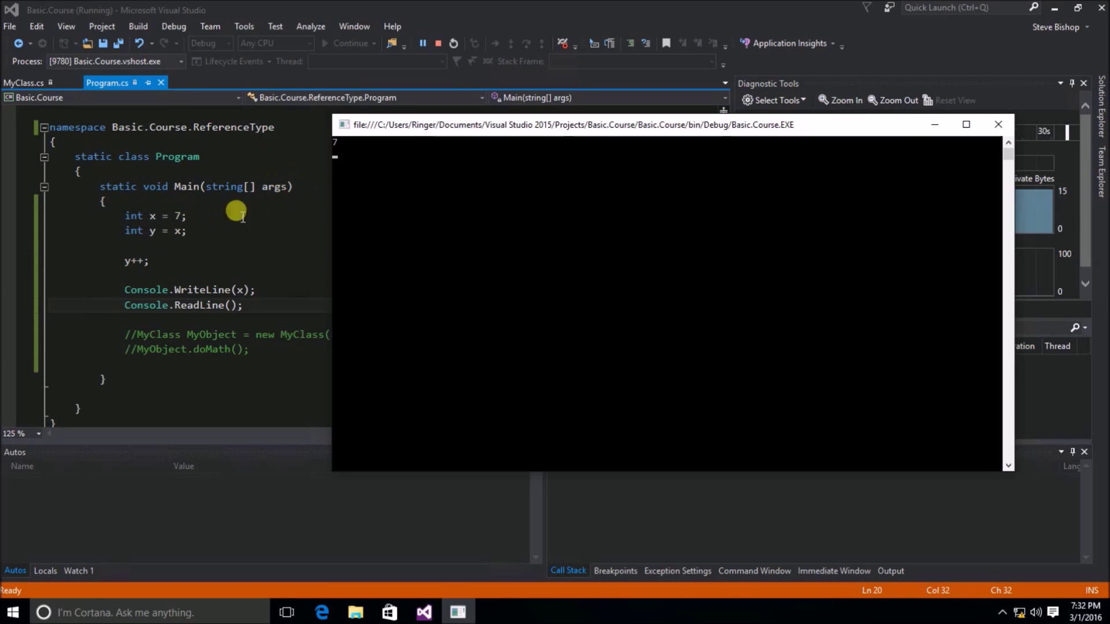
pyautogui.moveTo(139, 276)
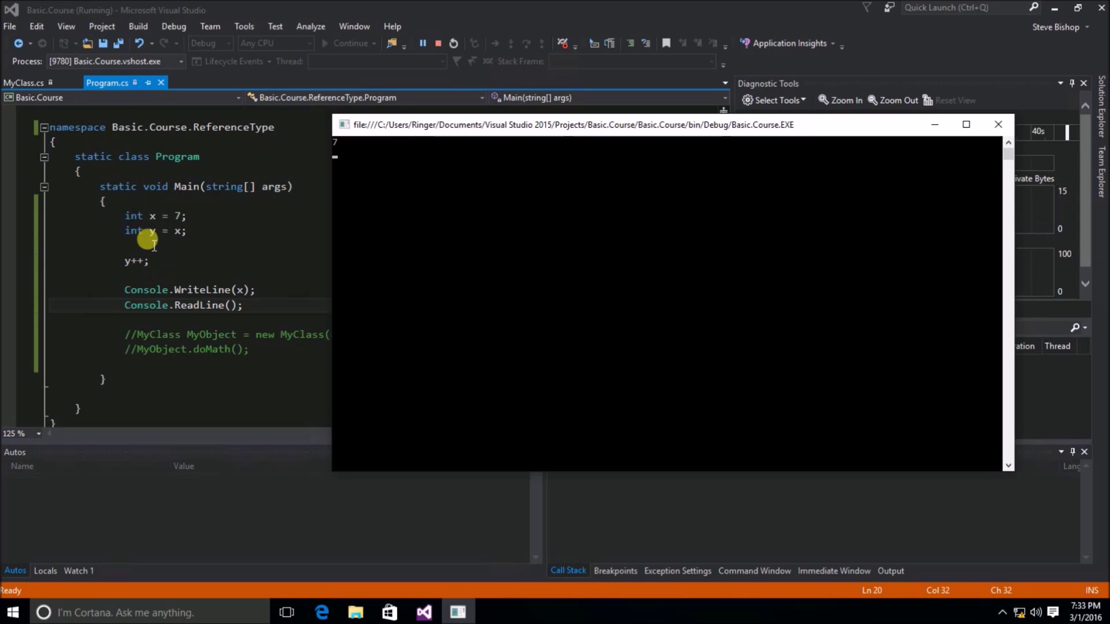
pyautogui.moveTo(179, 231)
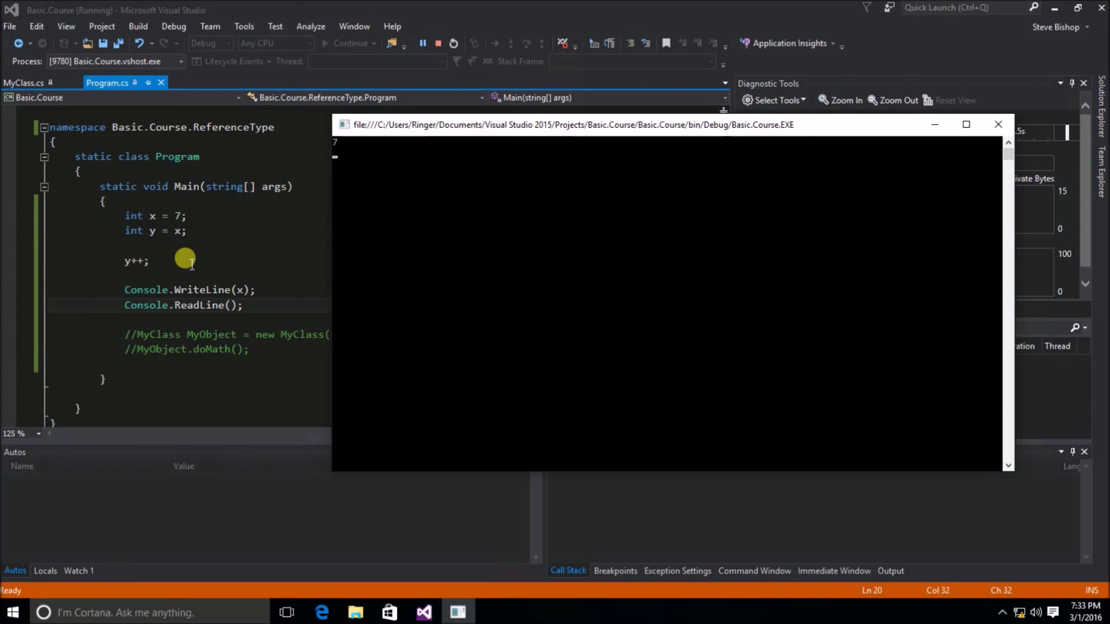
pyautogui.moveTo(149, 246)
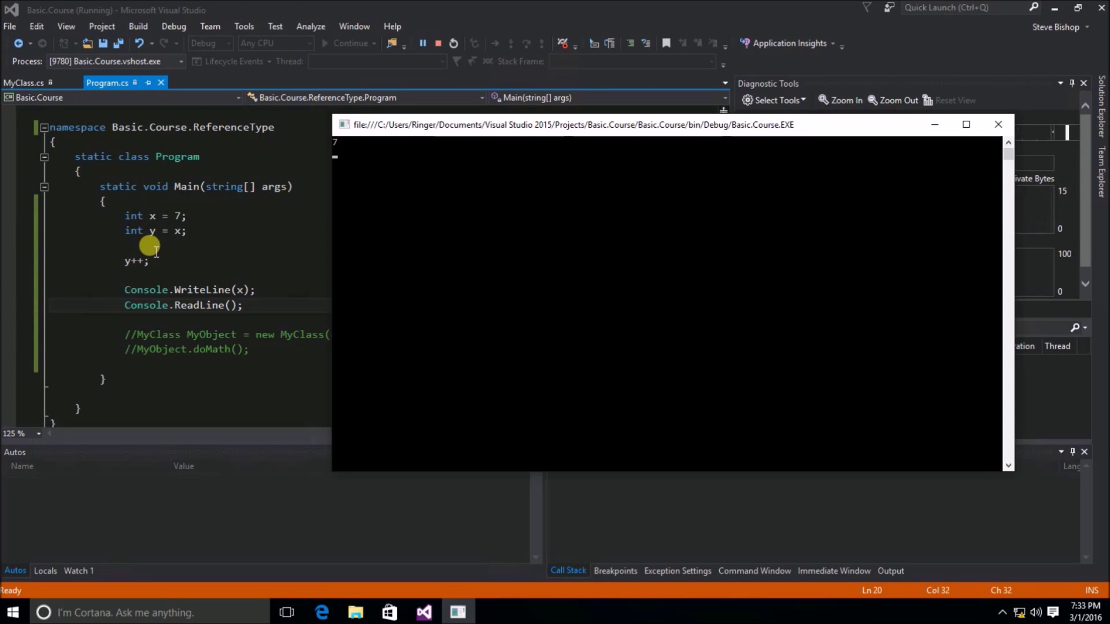
pyautogui.moveTo(178, 253)
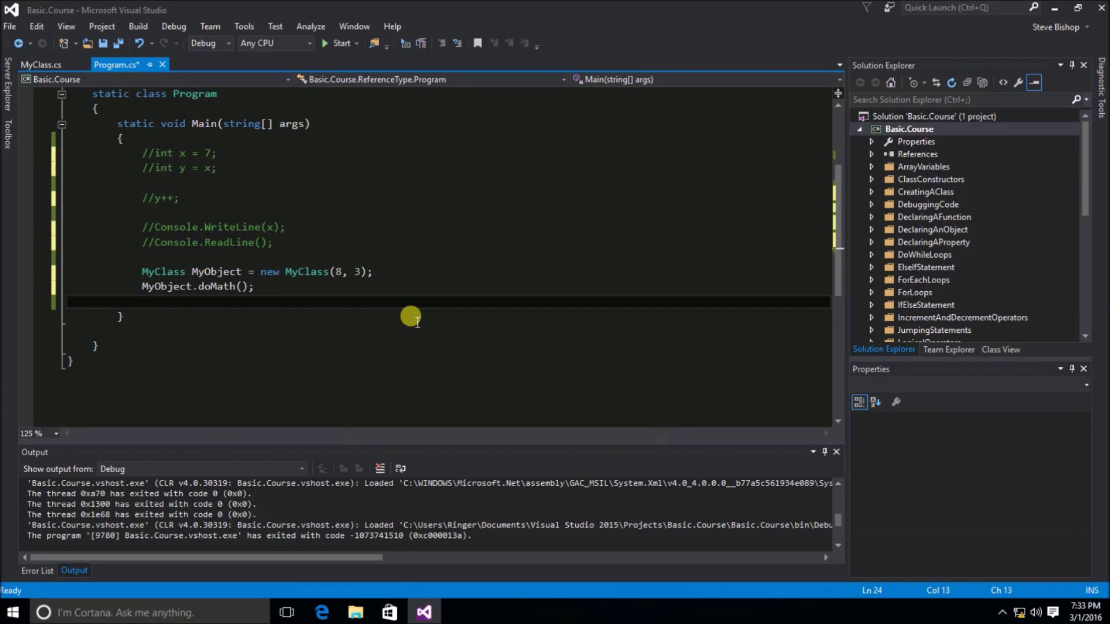
pyautogui.moveTo(164, 270)
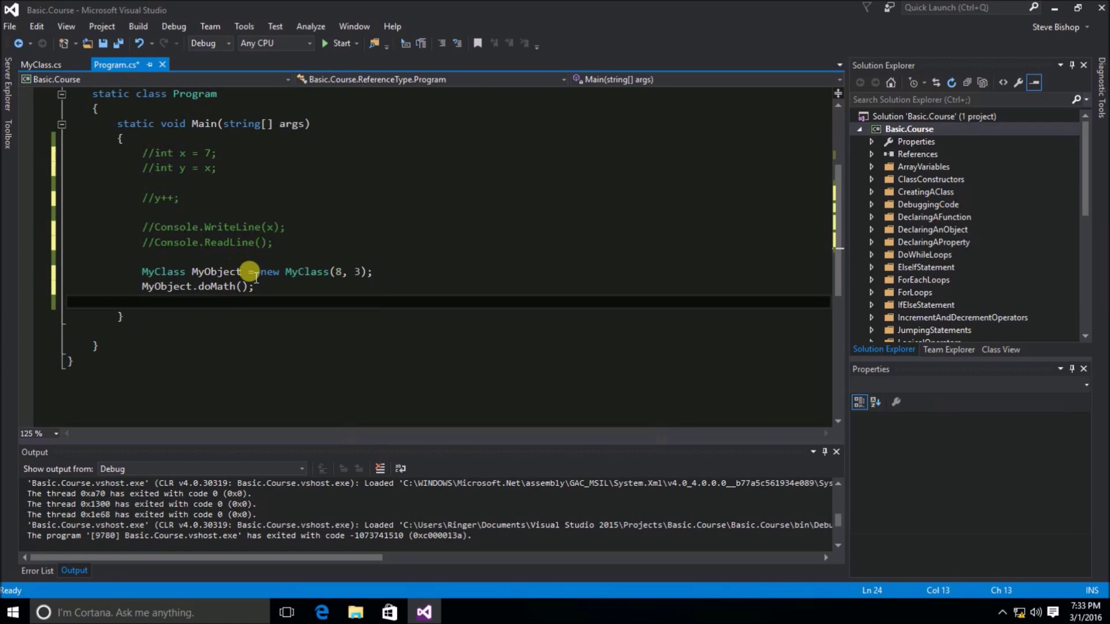
pyautogui.moveTo(322, 273)
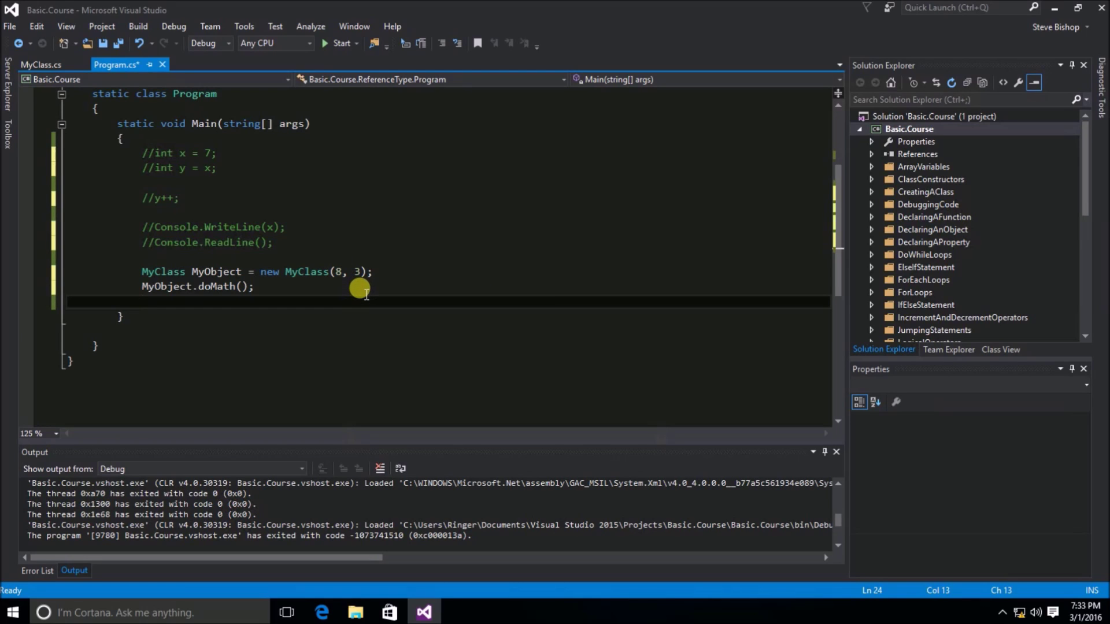
pyautogui.moveTo(337, 292)
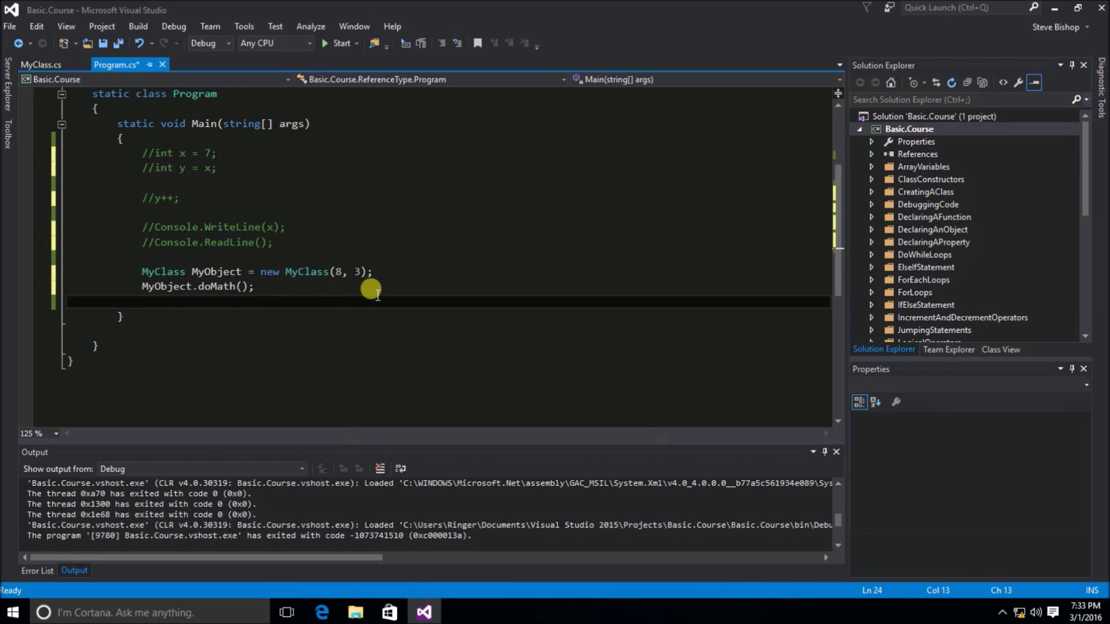
# - Place the caret at the end of the MyObject creation line
pyautogui.click(373, 271)
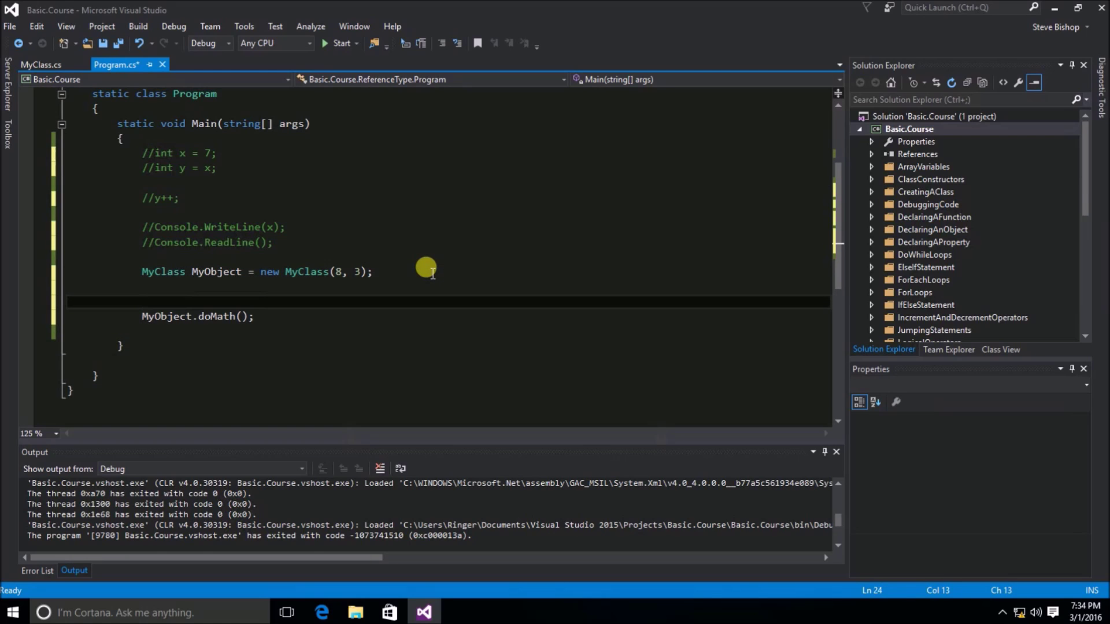
# - Declare MyClass MyObject2 = MyObject so both names refer to one object
pyautogui.write('MyClass M')
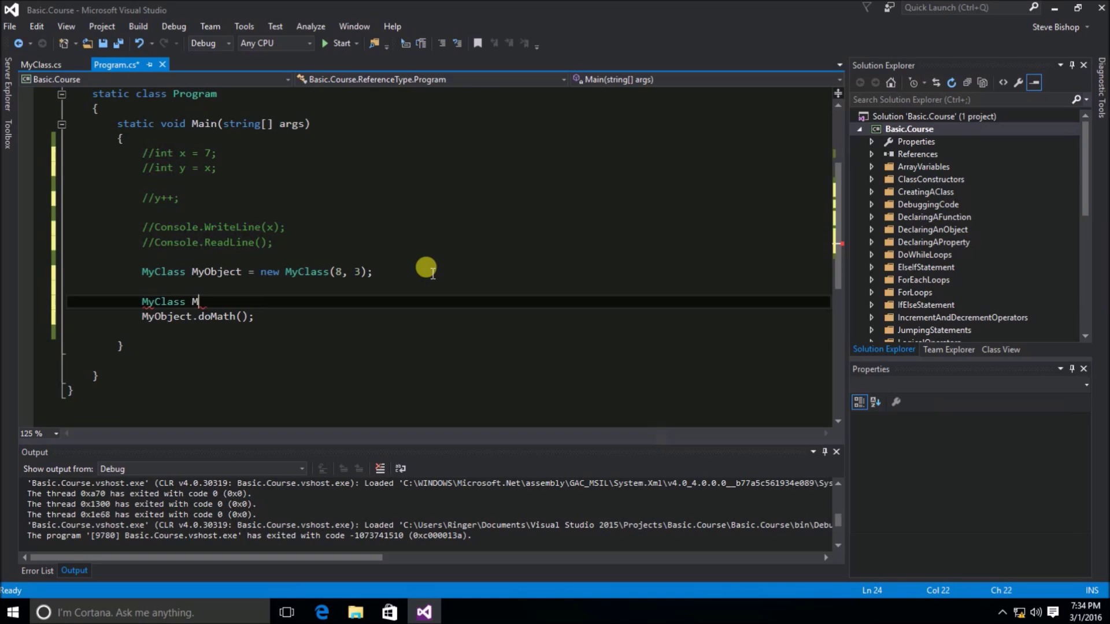
pyautogui.write('yObject')
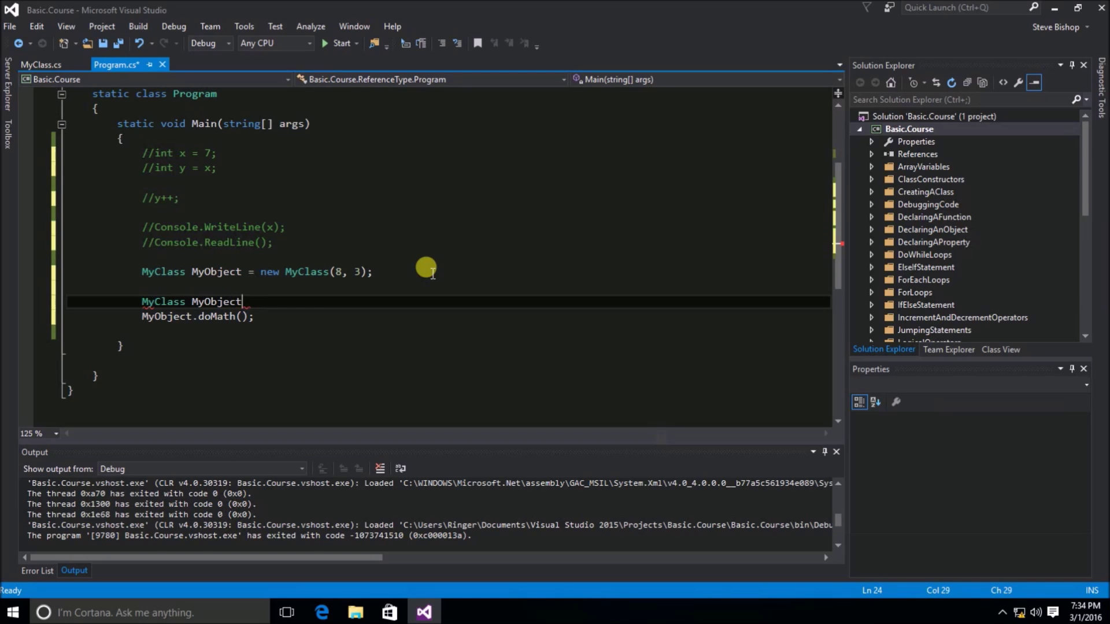
pyautogui.write('2 =')
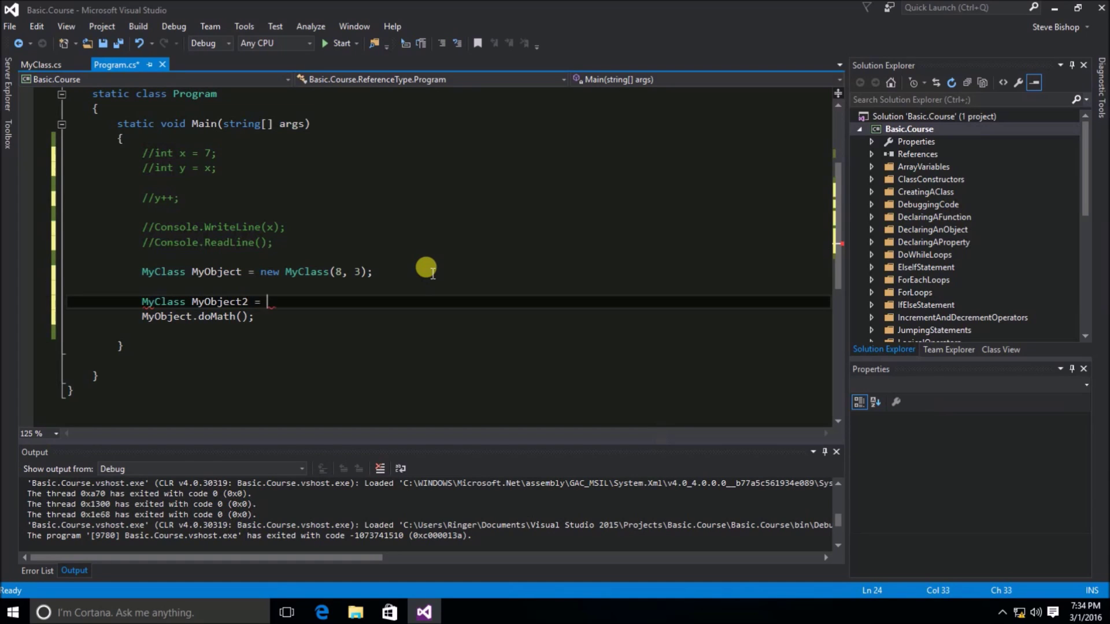
pyautogui.write('MyO')
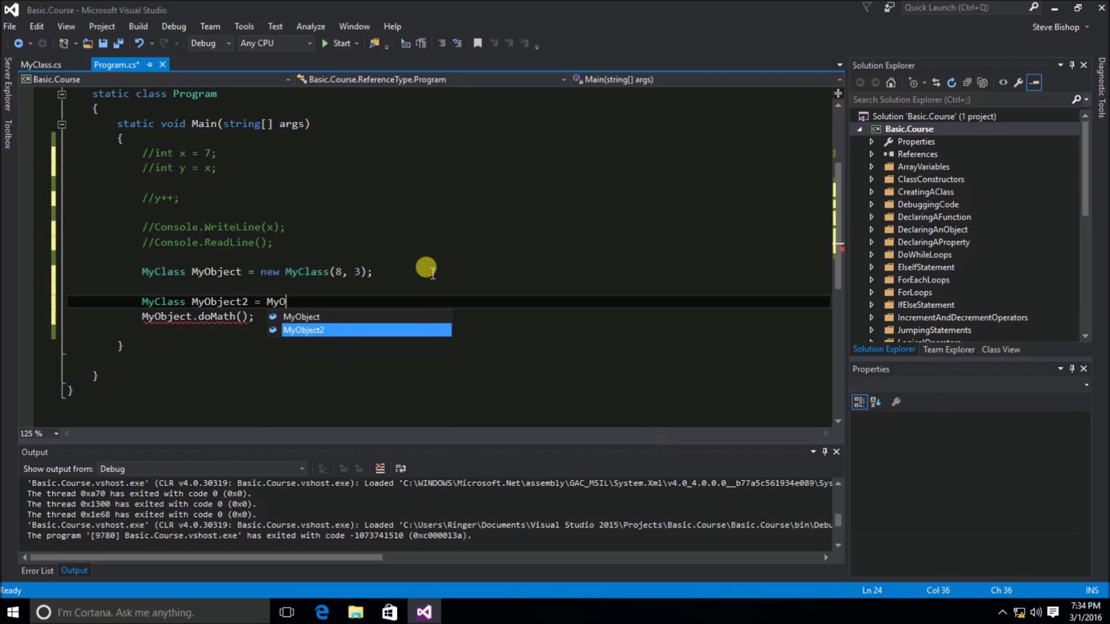
pyautogui.write('bject;')
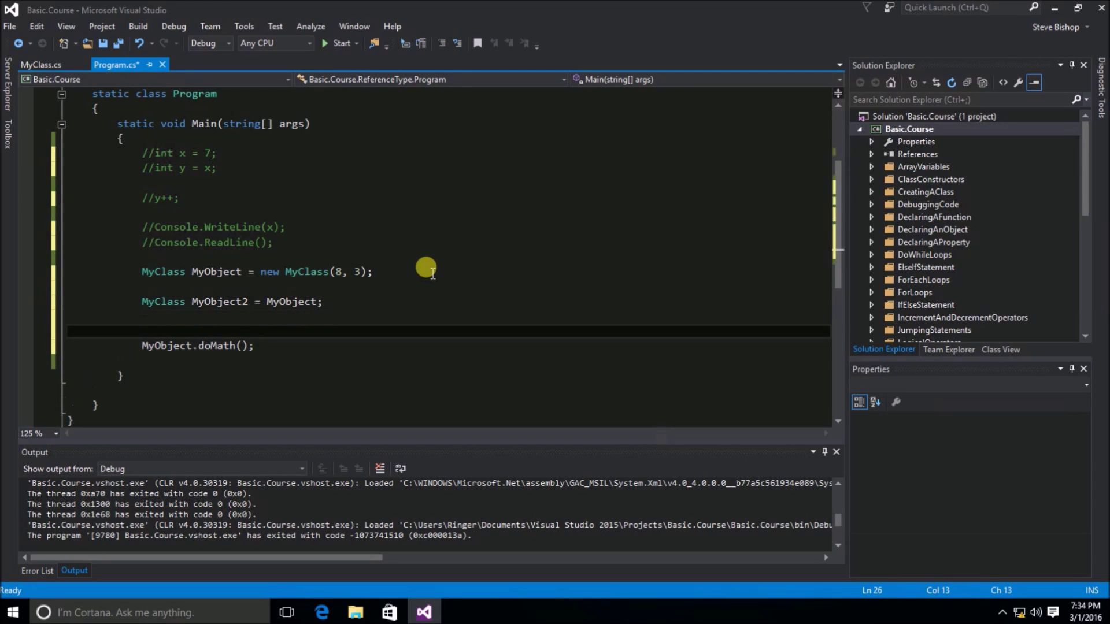
# - Assign MyObject2.Value1 = 100 and highlight the new lines for review
pyautogui.write('M')
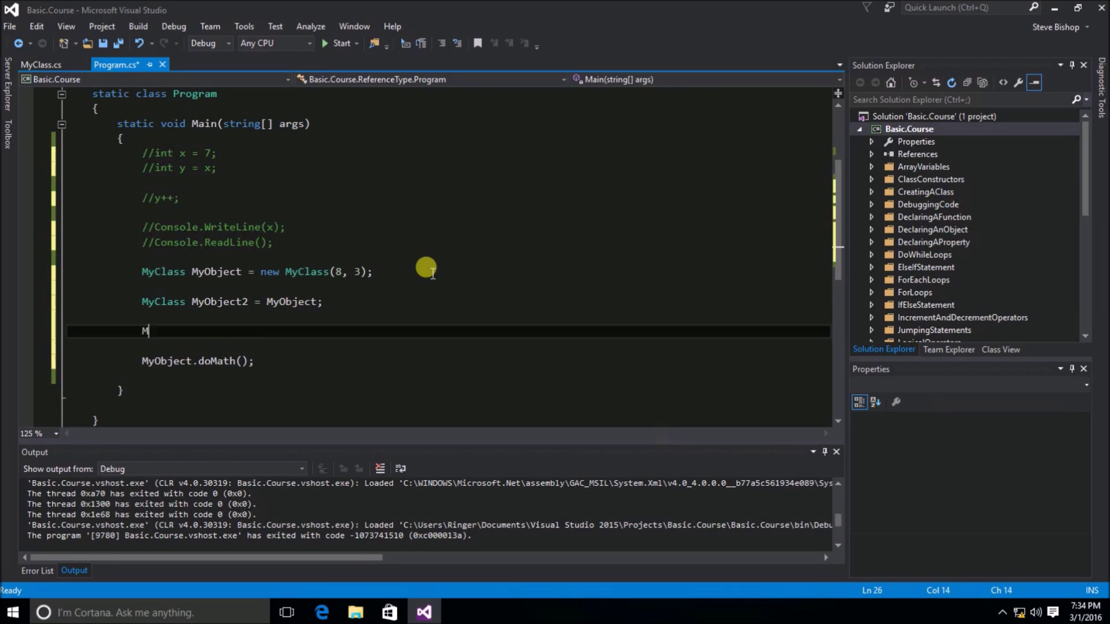
pyautogui.write('yob')
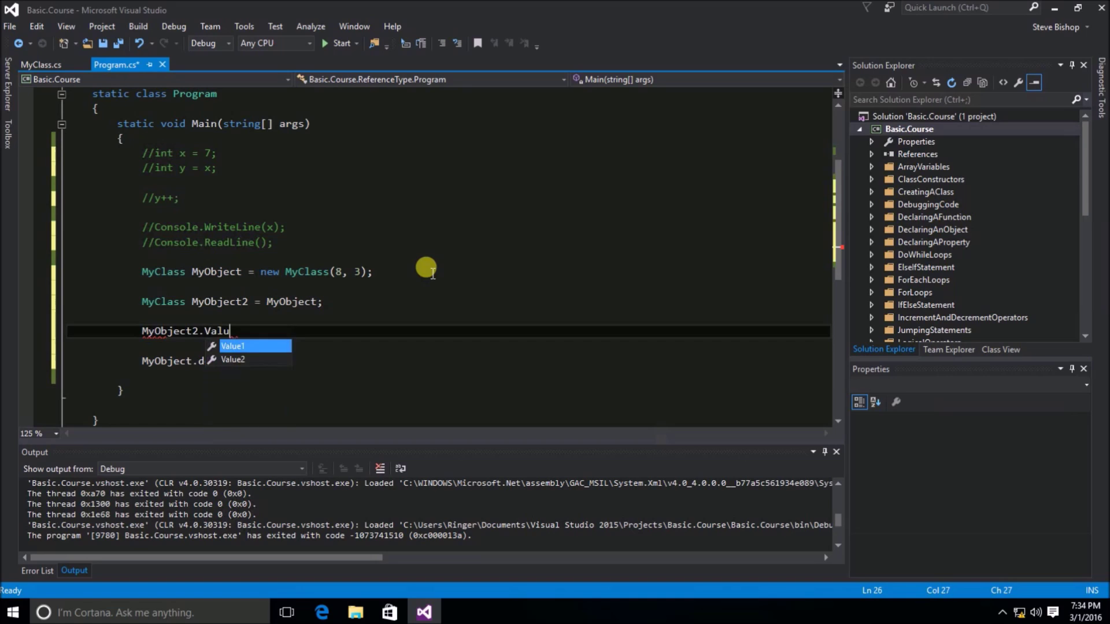
pyautogui.press('Tab')
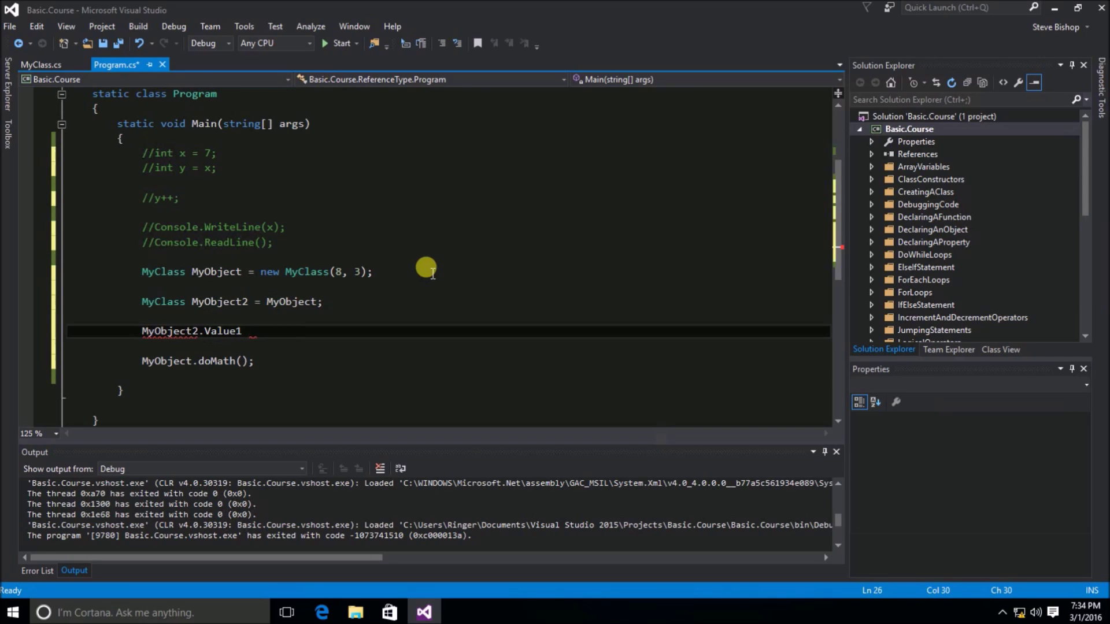
pyautogui.write('=')
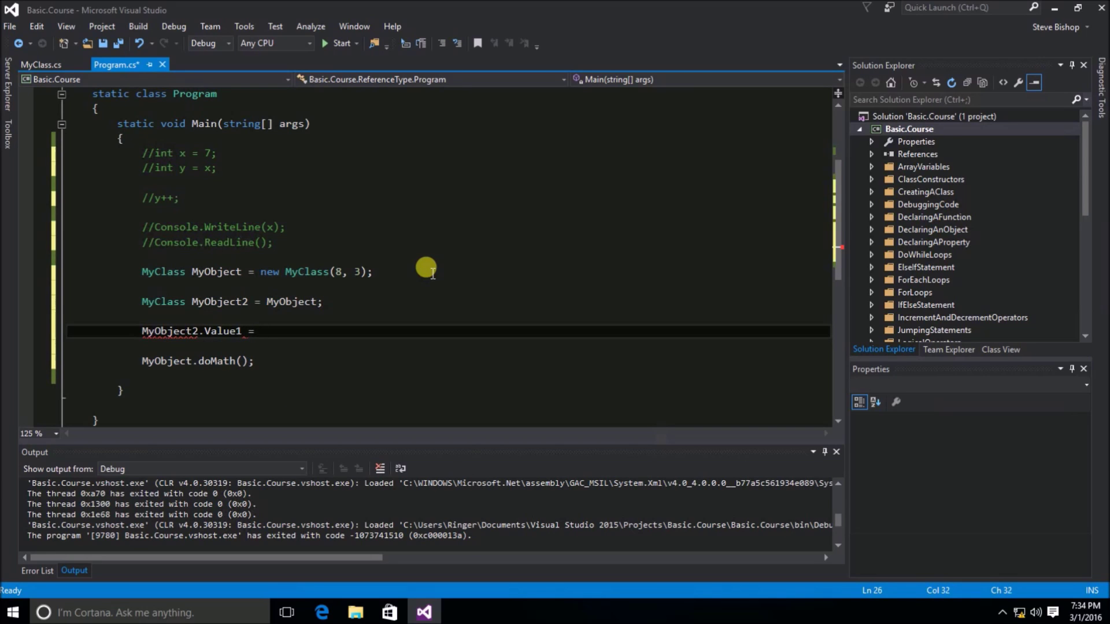
pyautogui.write('100;')
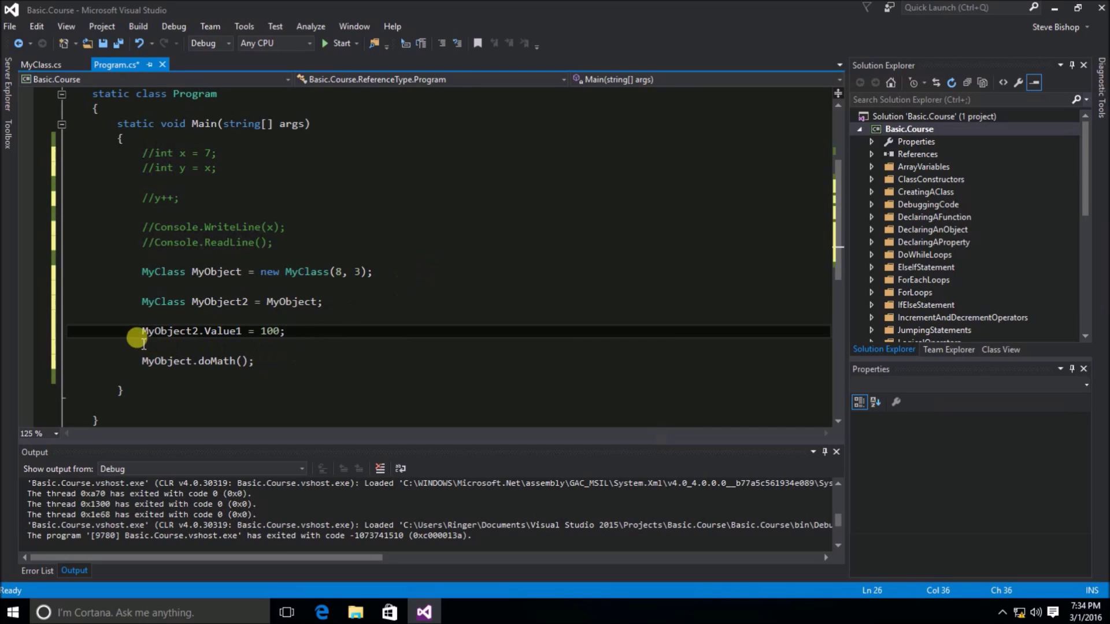
pyautogui.moveTo(140, 330); pyautogui.dragTo(285, 331)
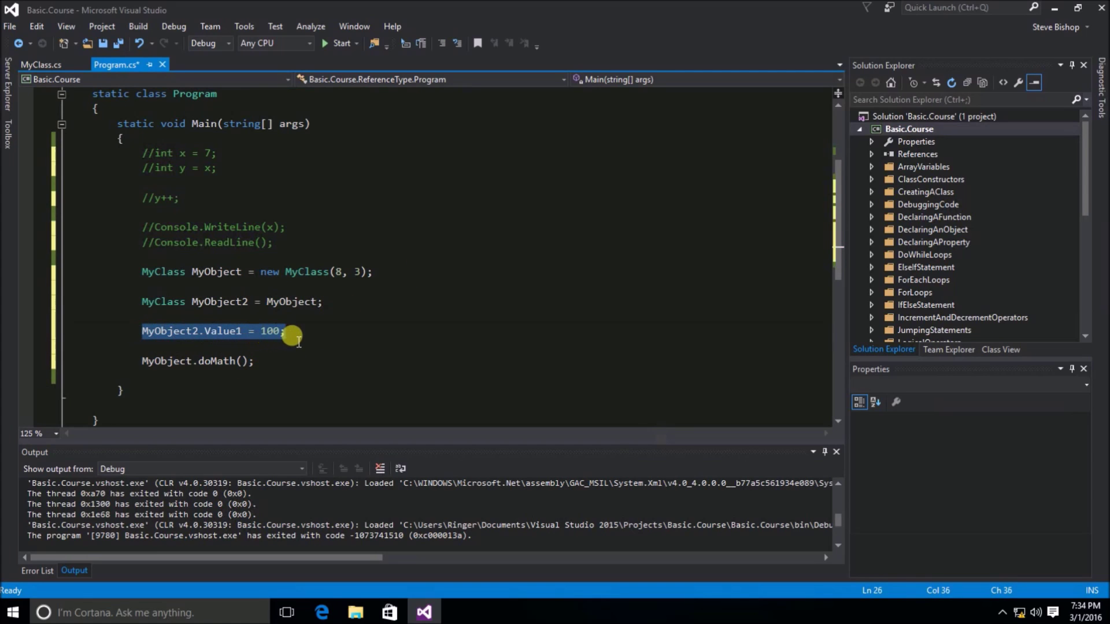
pyautogui.moveTo(194, 271)
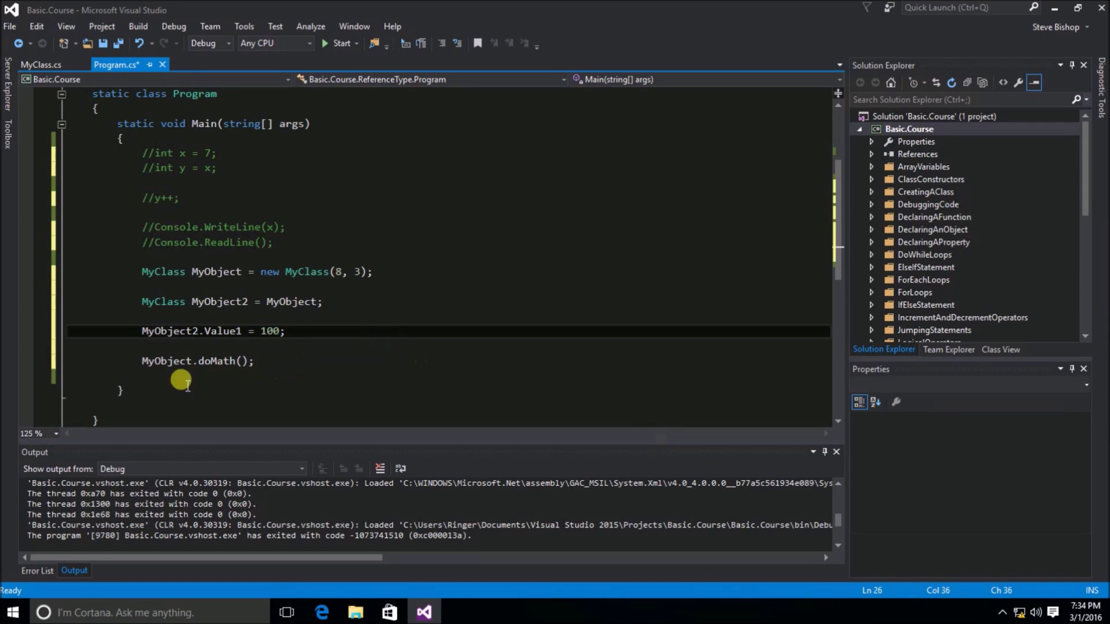
pyautogui.moveTo(190, 377)
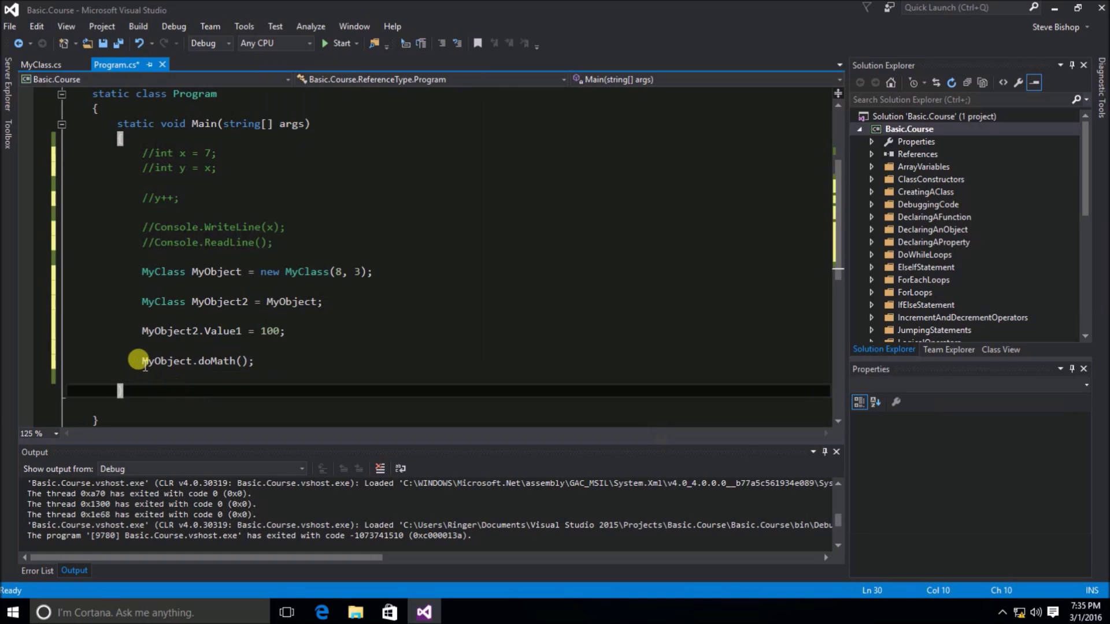
pyautogui.tripleClick(194, 361)
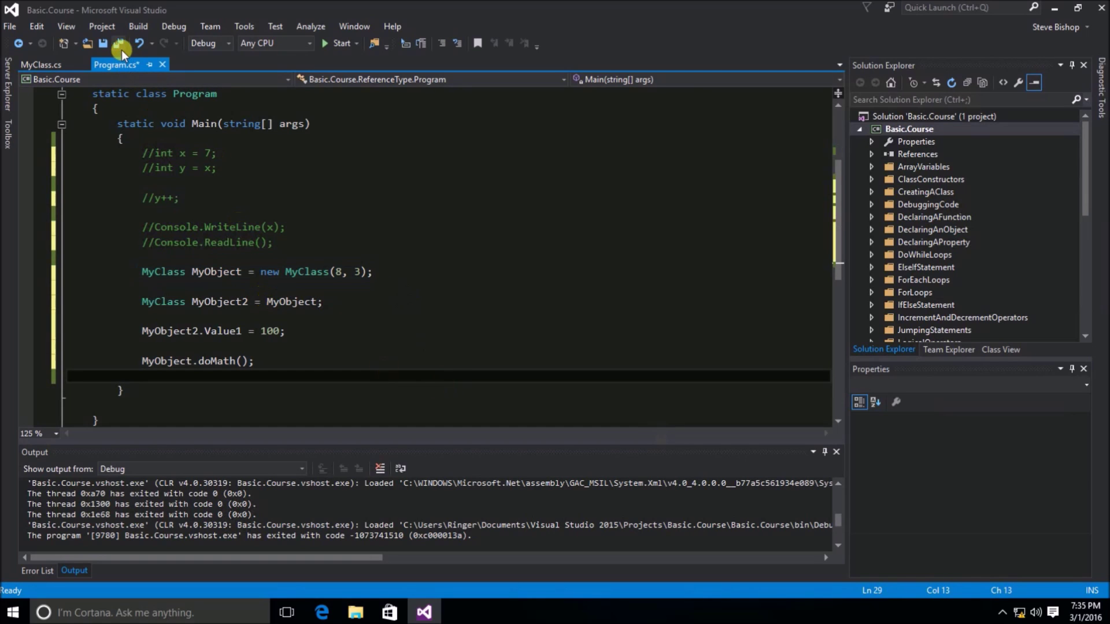
# - Start the program so the console prints 103
pyautogui.click(121, 43)
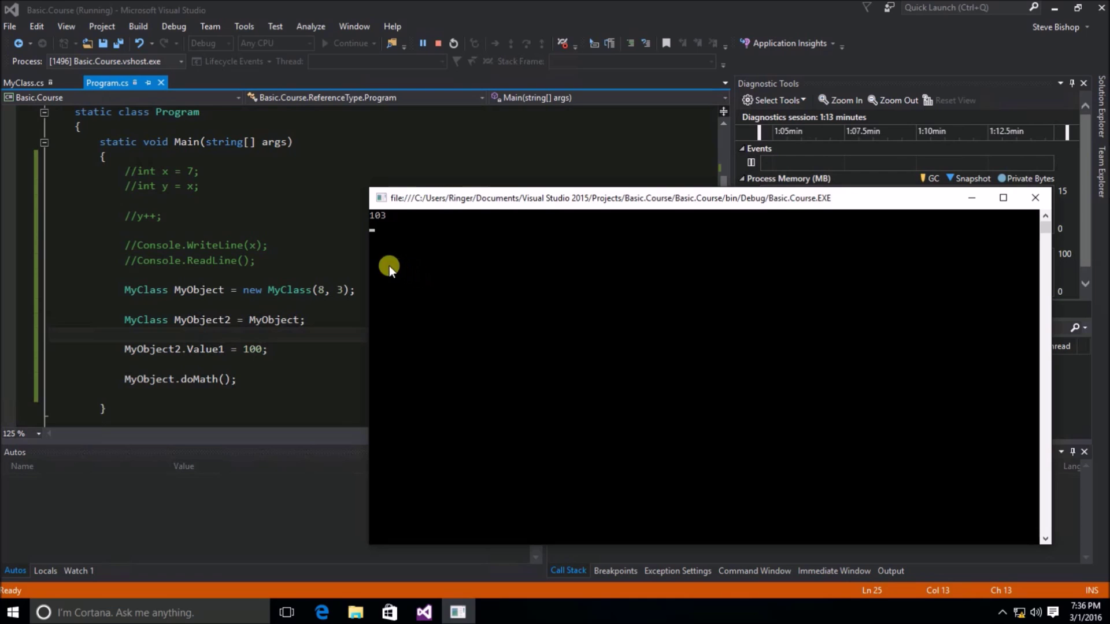
pyautogui.moveTo(126, 203)
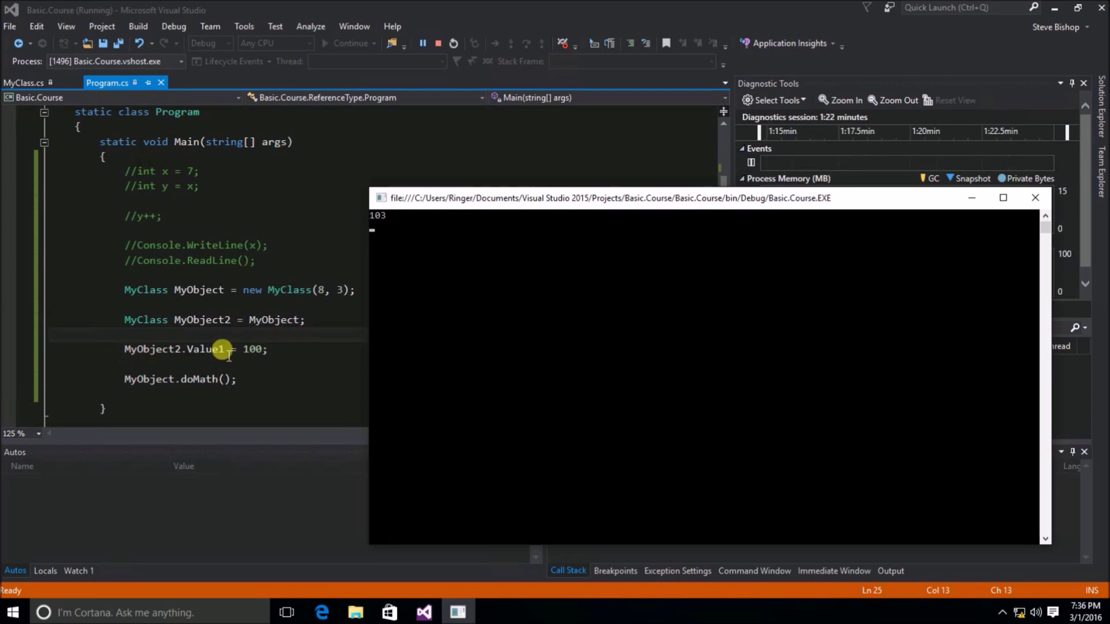
pyautogui.moveTo(311, 335)
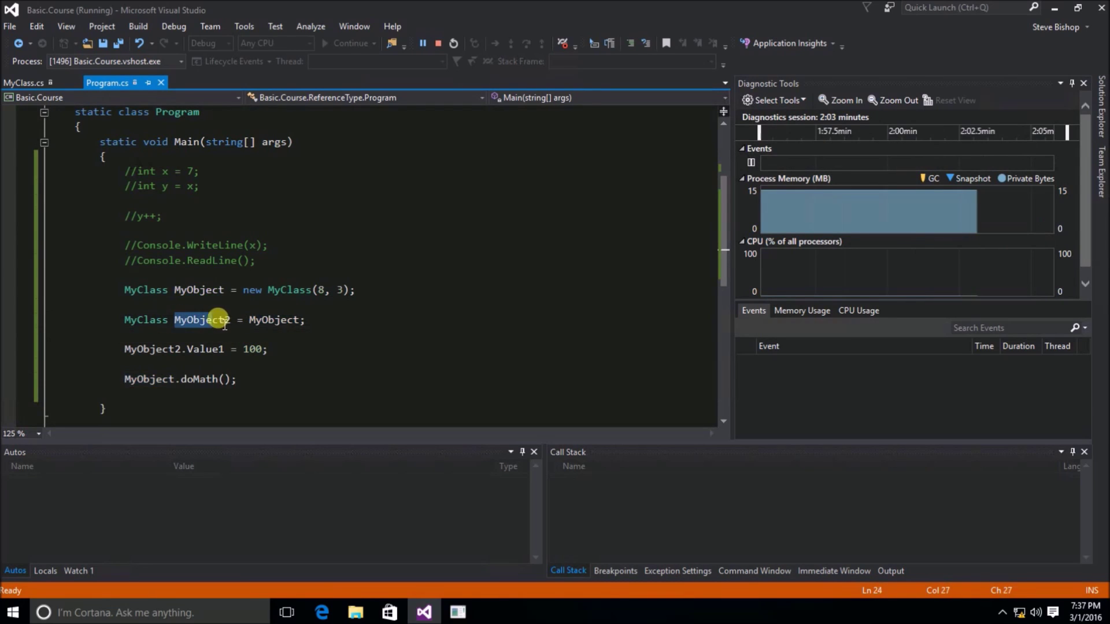
pyautogui.doubleClick(203, 319)
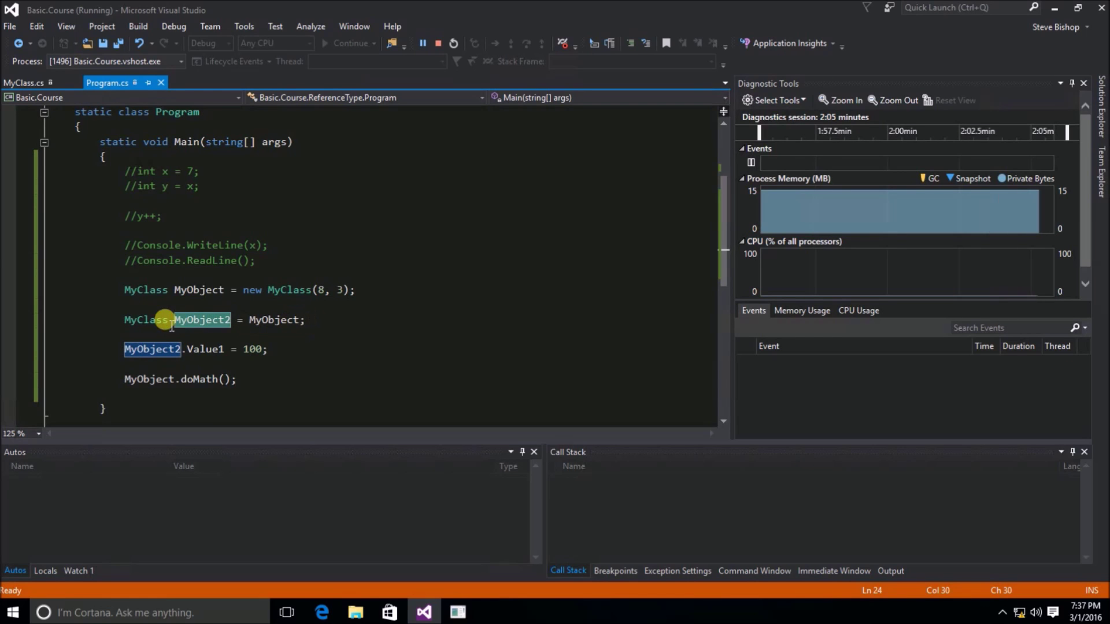
pyautogui.moveTo(316, 314)
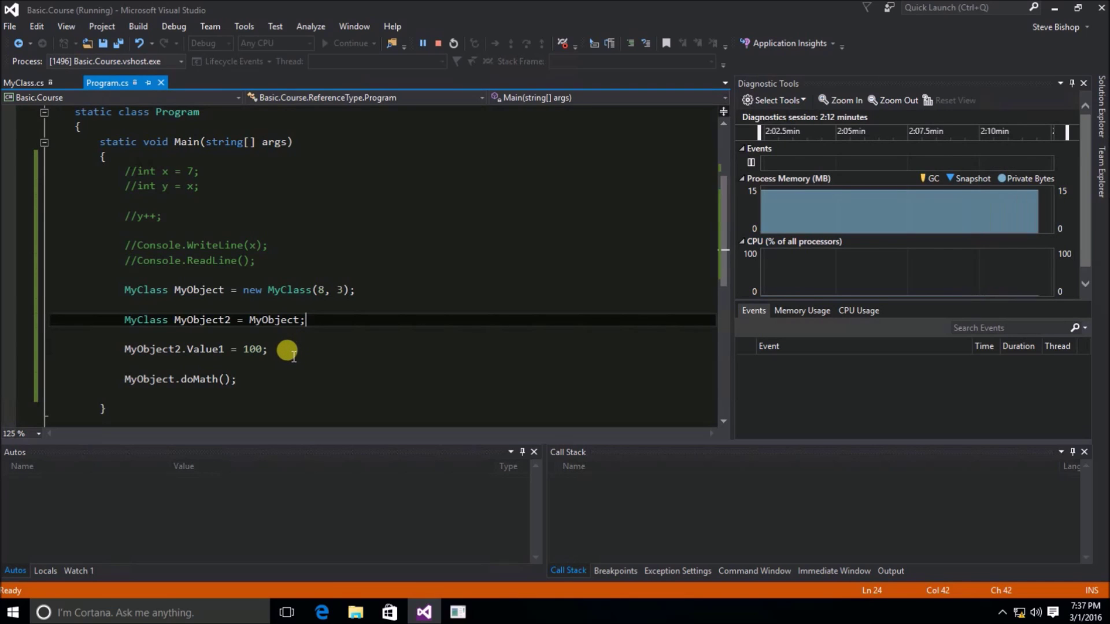
pyautogui.doubleClick(206, 349)
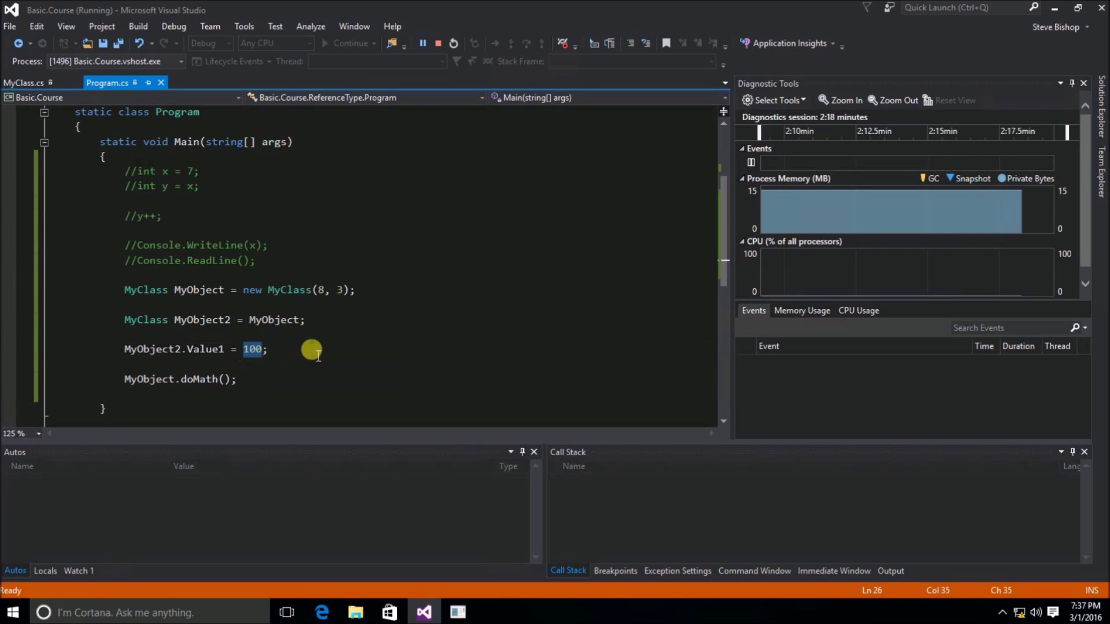
pyautogui.moveTo(180, 326)
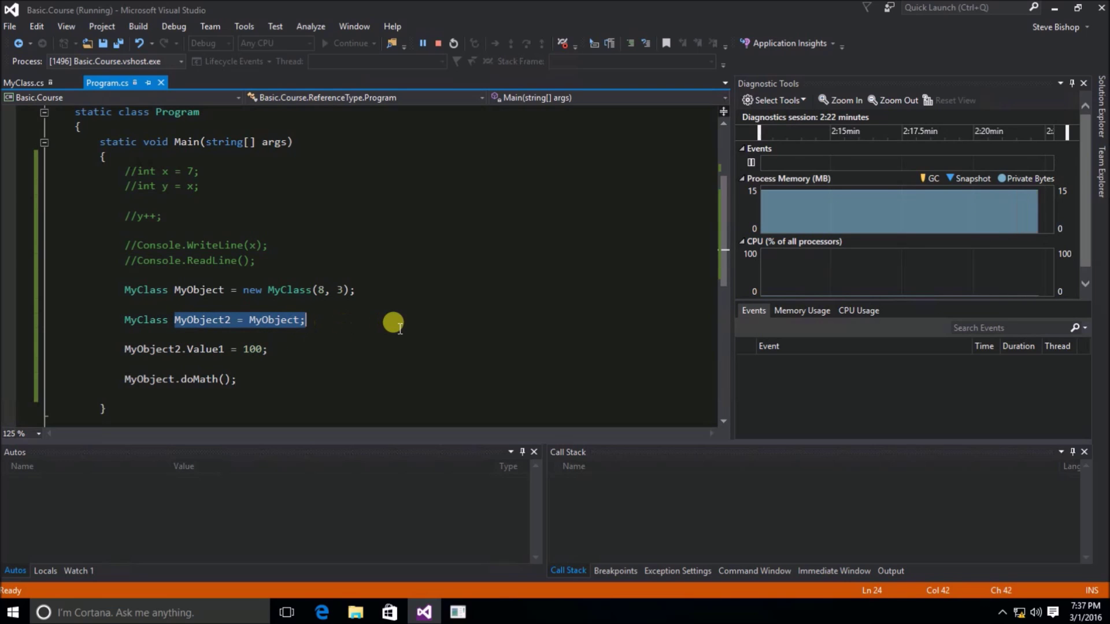
pyautogui.moveTo(124, 380)
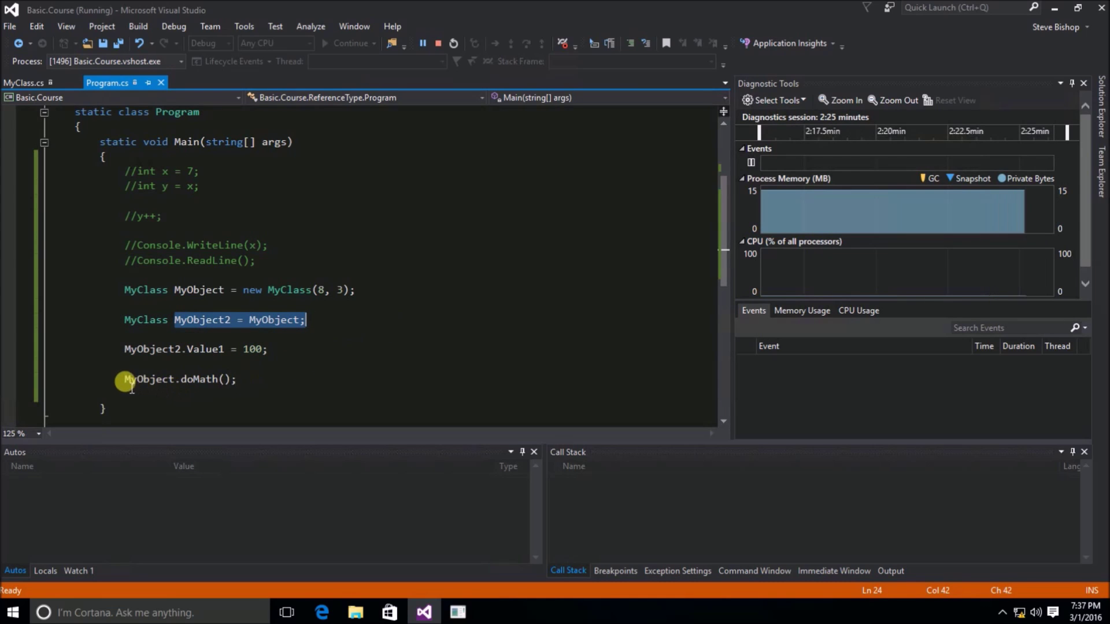